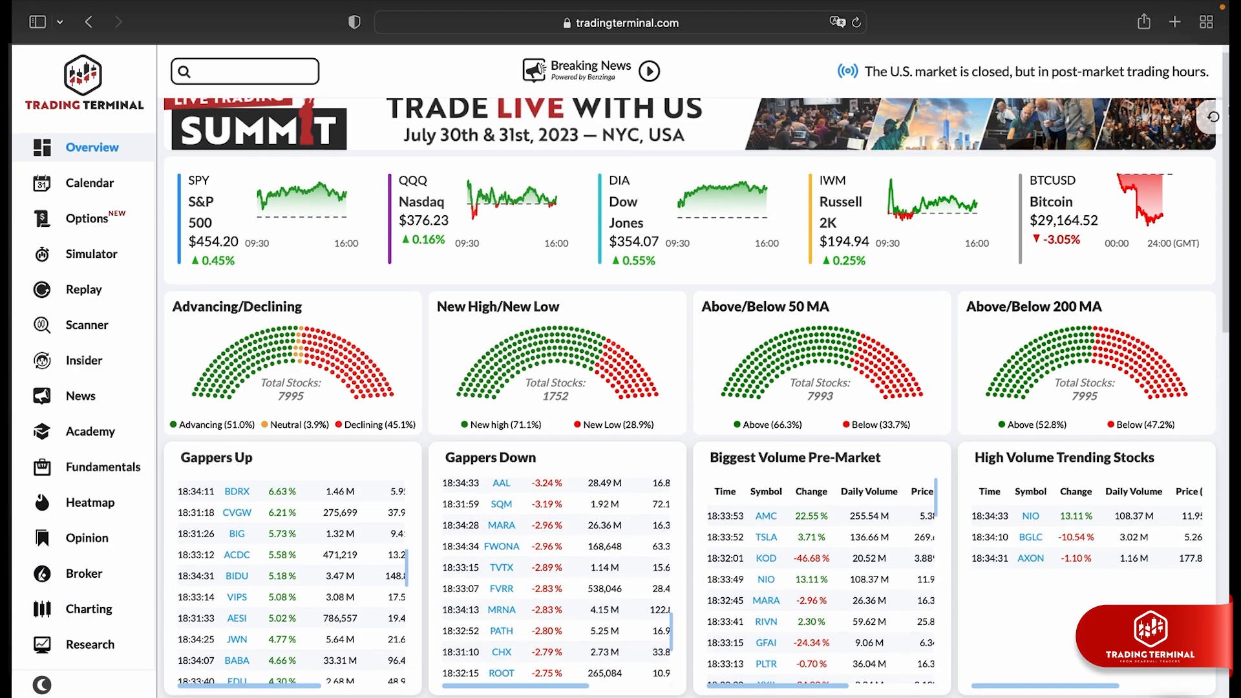
Buy 100 META shares at market in the Simulator, opening a position at a 291.81 basis.
{"action": "scroll", "scroll_direction": "down", "scroll_amount": 3}
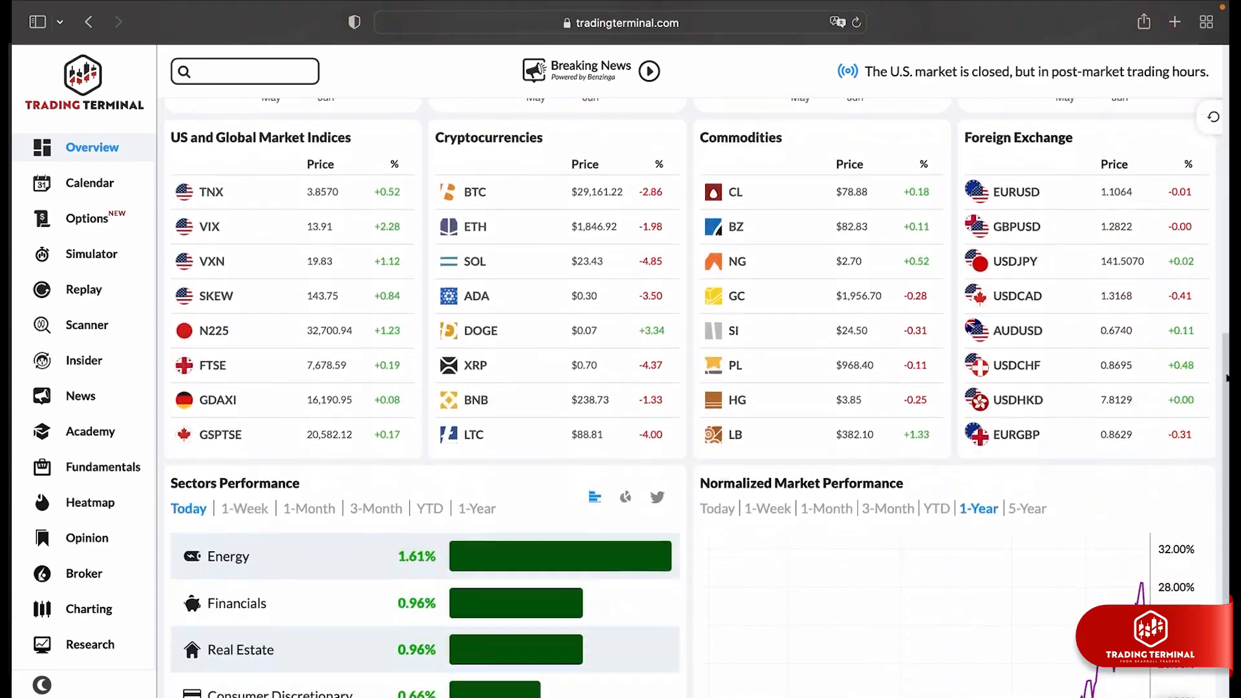
{"action": "scroll", "scroll_direction": "down", "scroll_amount": 3}
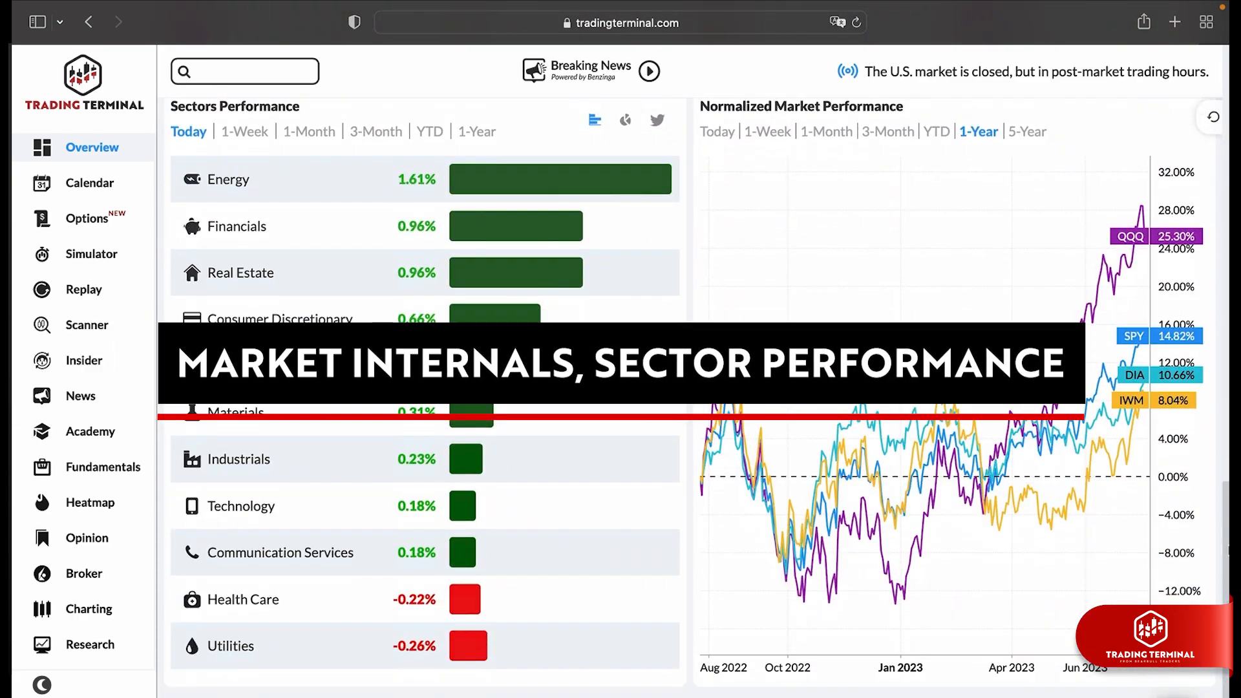
{"action": "scroll", "scroll_direction": "down", "scroll_amount": 3}
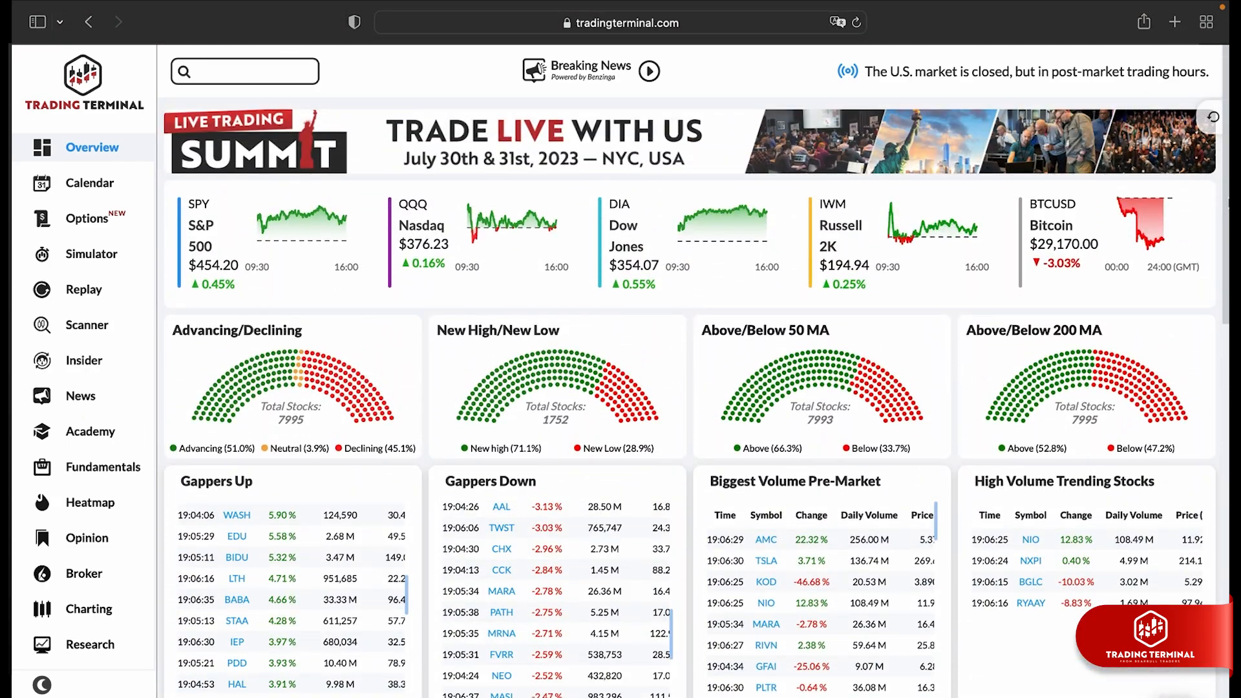
{"action": "left_click", "coordinate": [90, 183]}
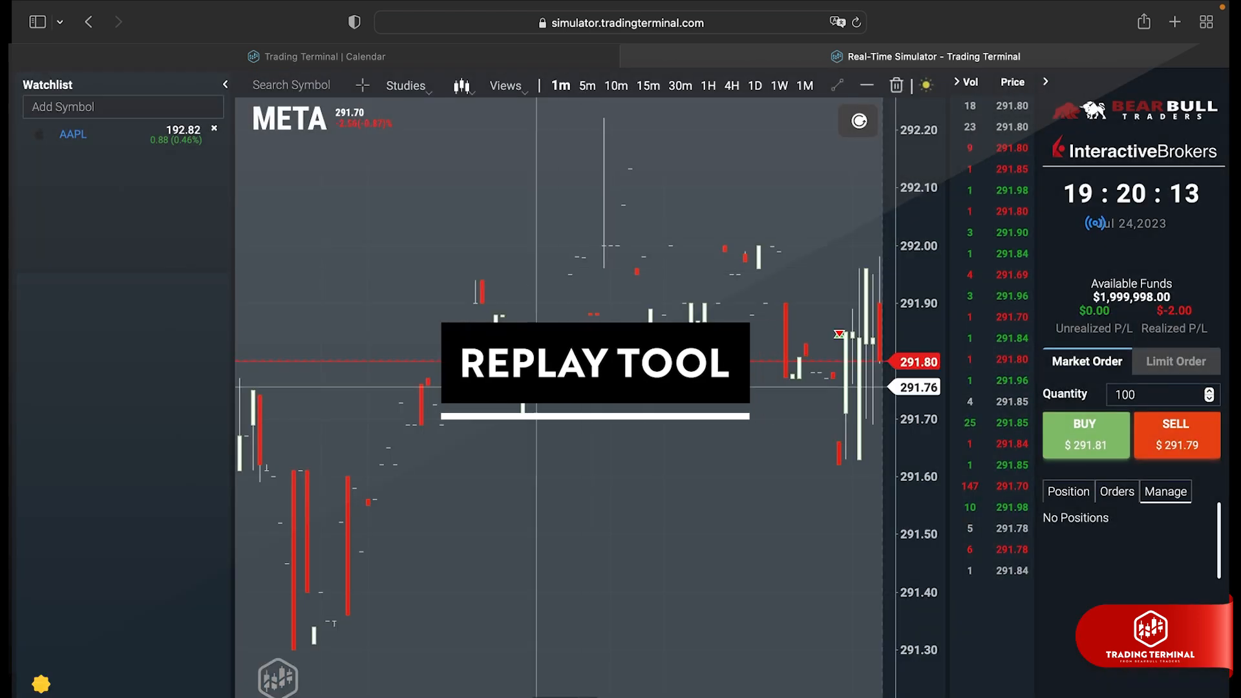
{"action": "left_click", "coordinate": [1085, 436]}
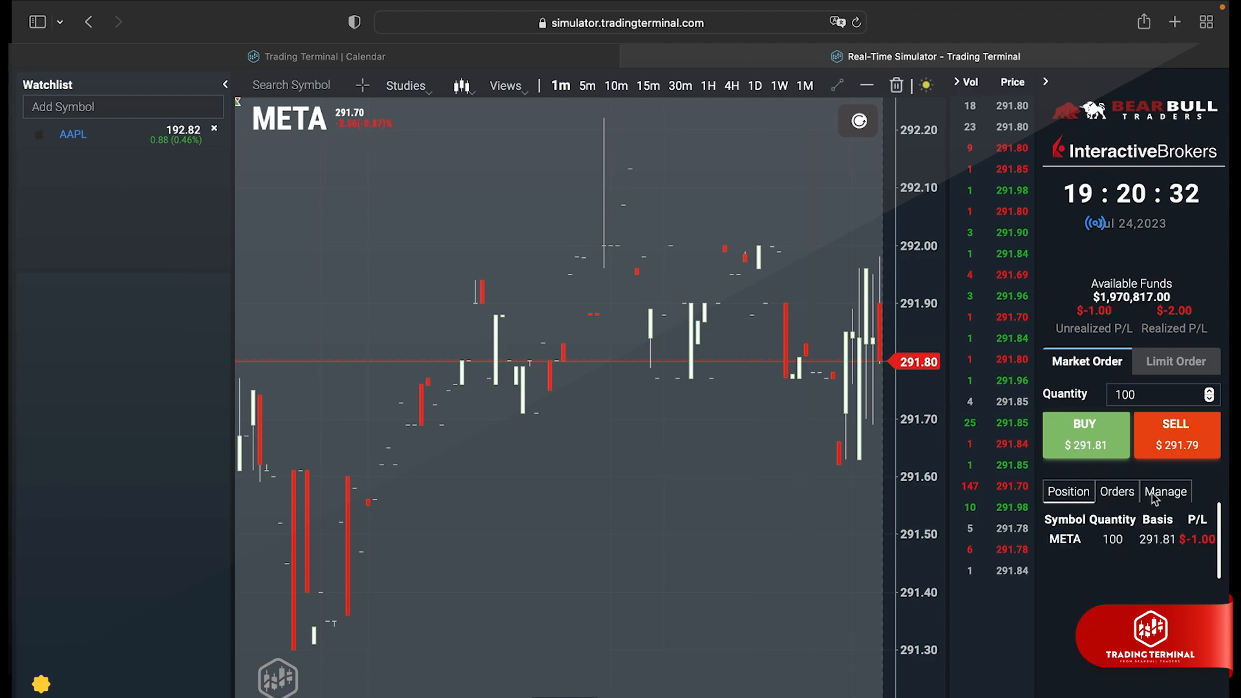